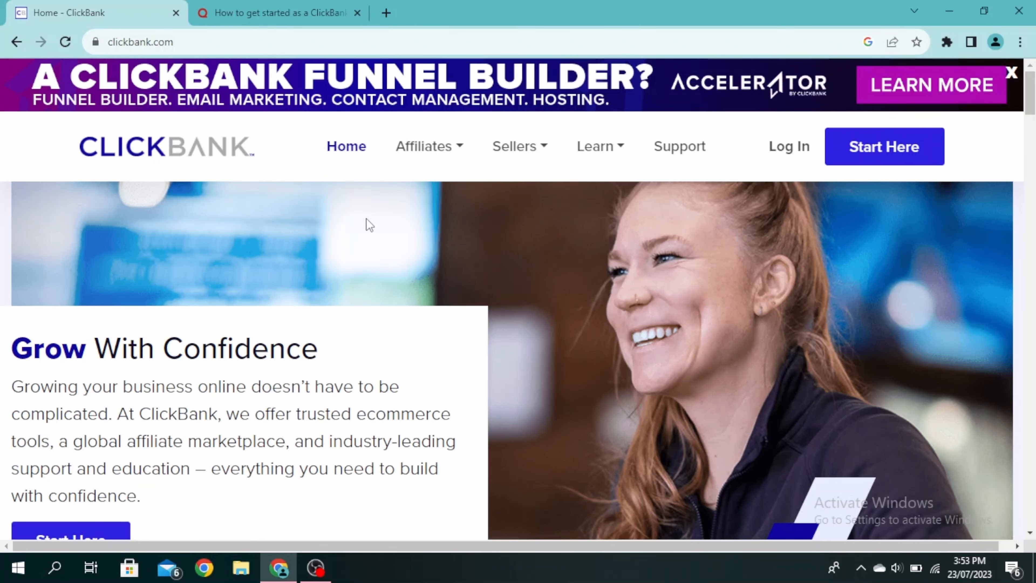
pyautogui.moveTo(750, 161)
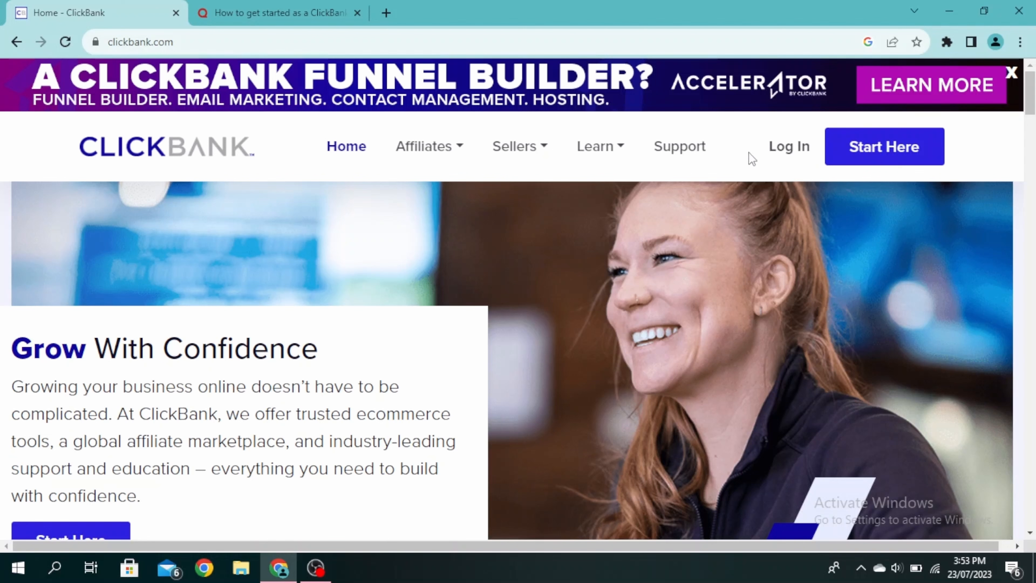
# - Reach the ClickBank account sign-in page from the home page's top navigation
pyautogui.click(789, 147)
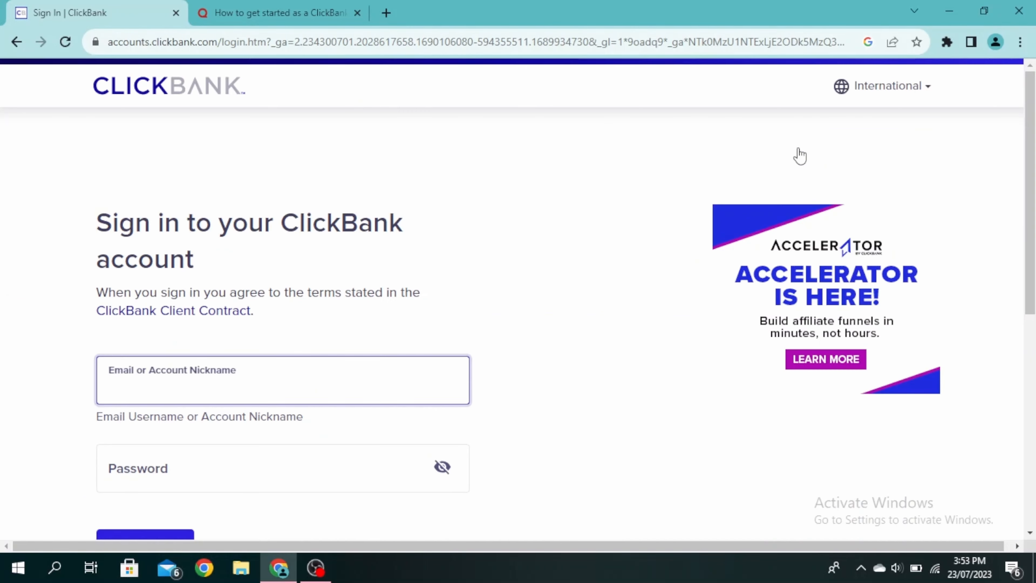
pyautogui.moveTo(399, 324)
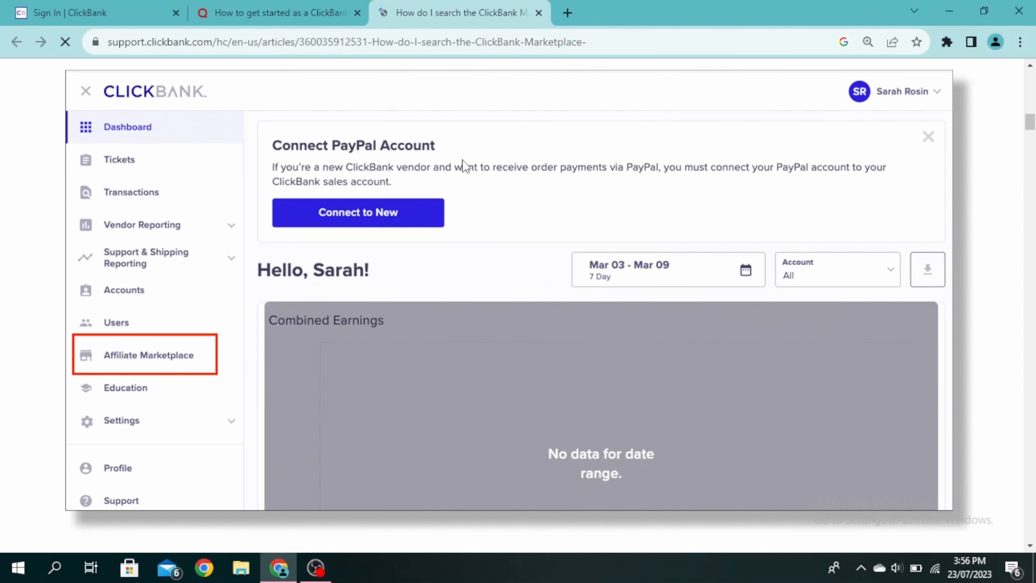
pyautogui.moveTo(383, 224)
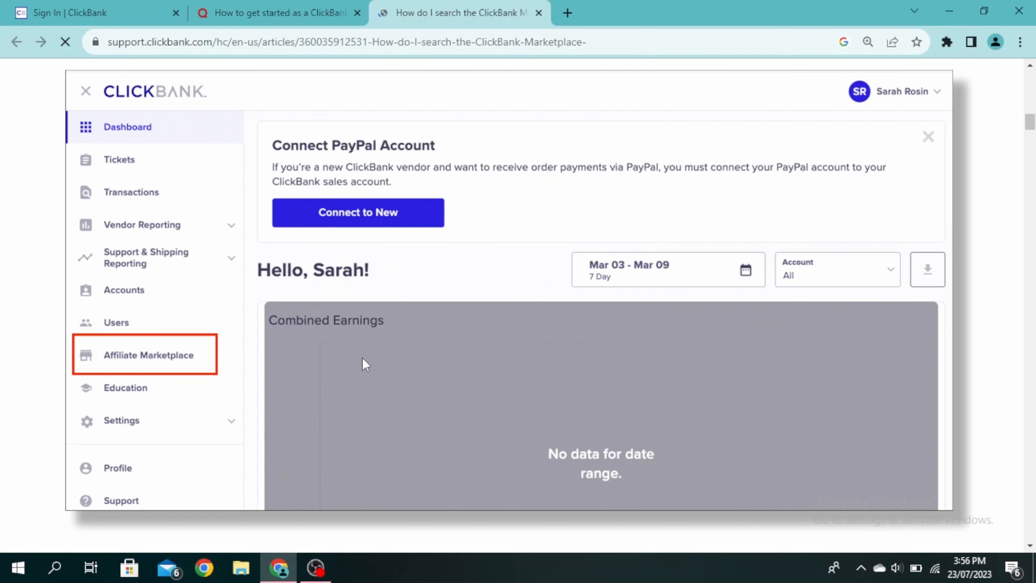
pyautogui.click(148, 355)
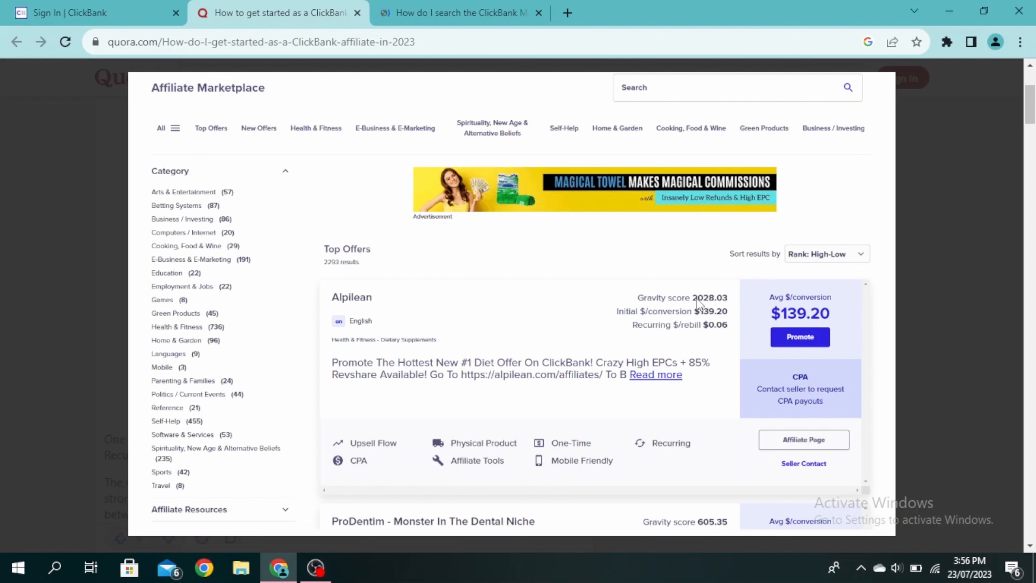
pyautogui.moveTo(720, 313)
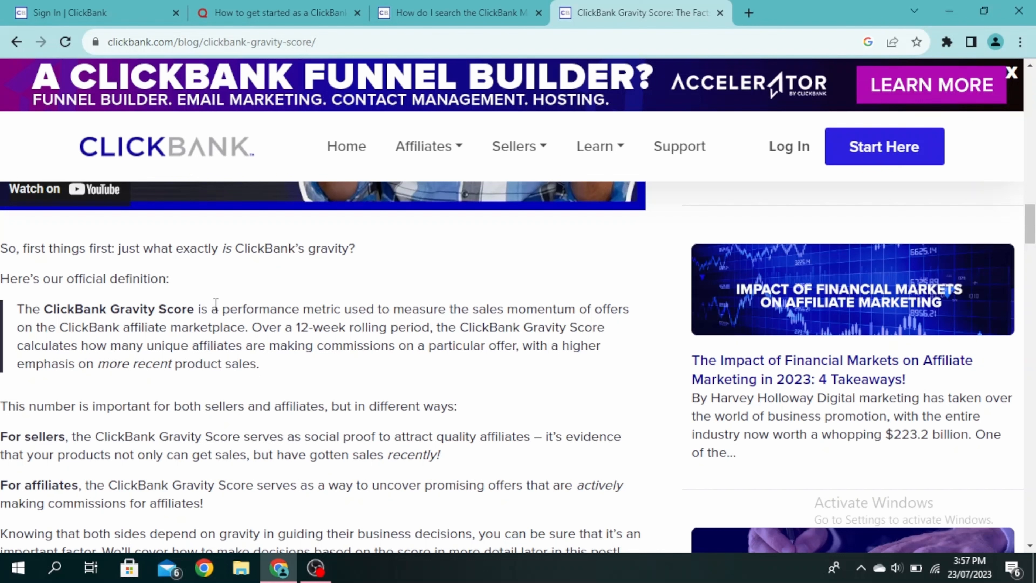
# - Scroll the Gravity Score article down to the Numerologist.com and Okinawa Flat Belly Tonic example offers
pyautogui.scroll(-3)
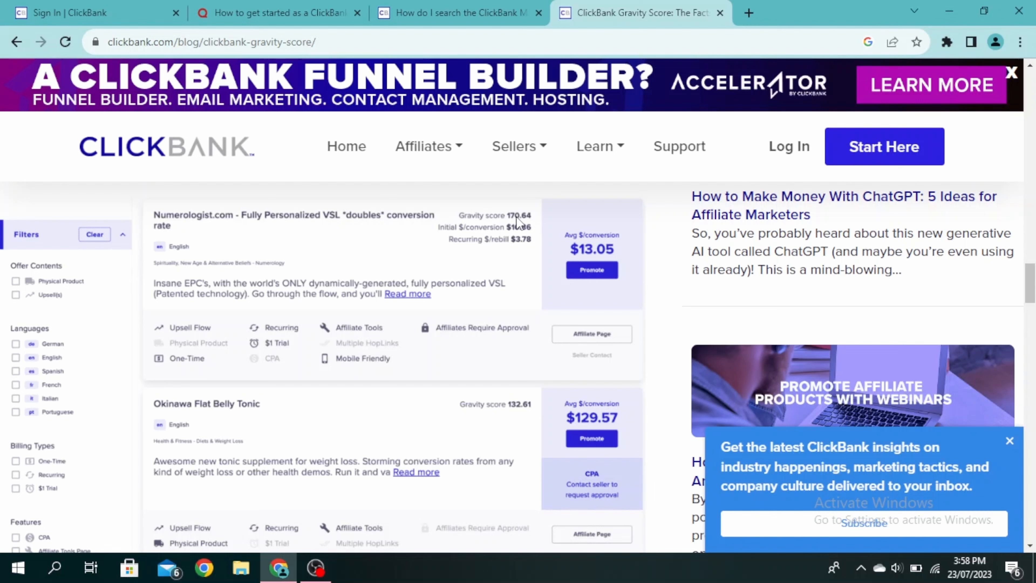
pyautogui.moveTo(517, 421)
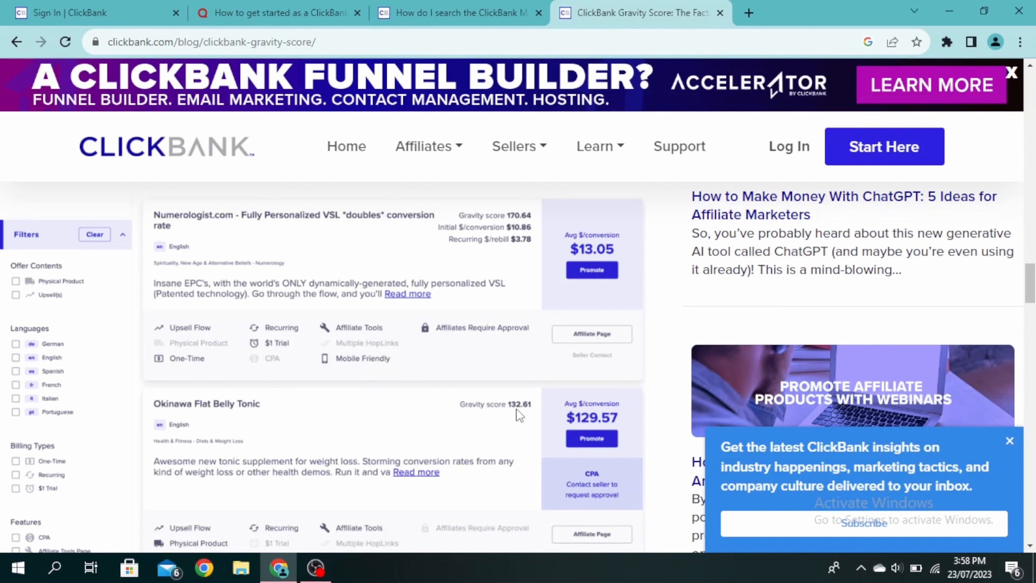
# - Scroll further to the paragraph comparing Offer A at 170 with Offer B at 132
pyautogui.scroll(-3)
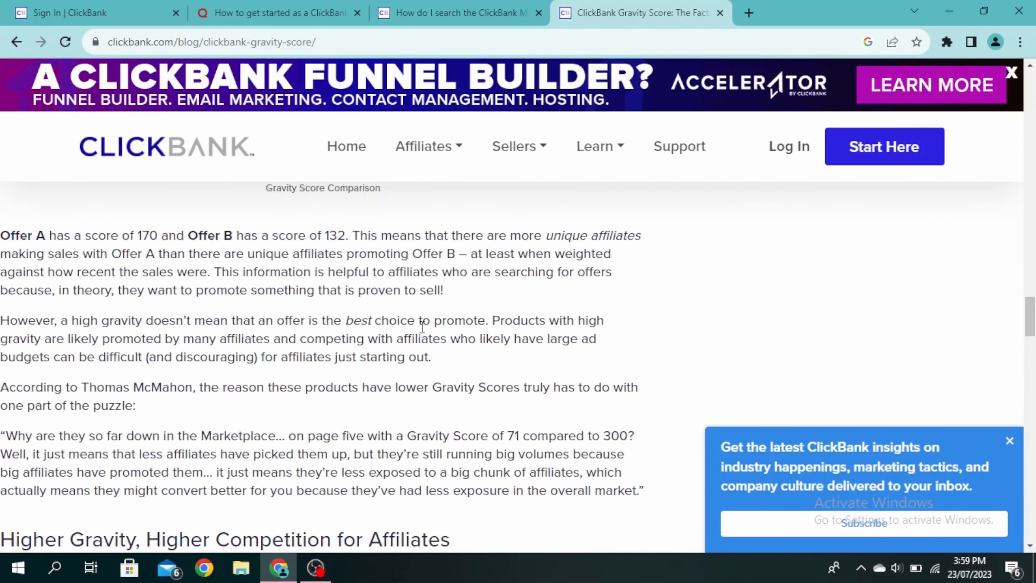
pyautogui.moveTo(546, 360)
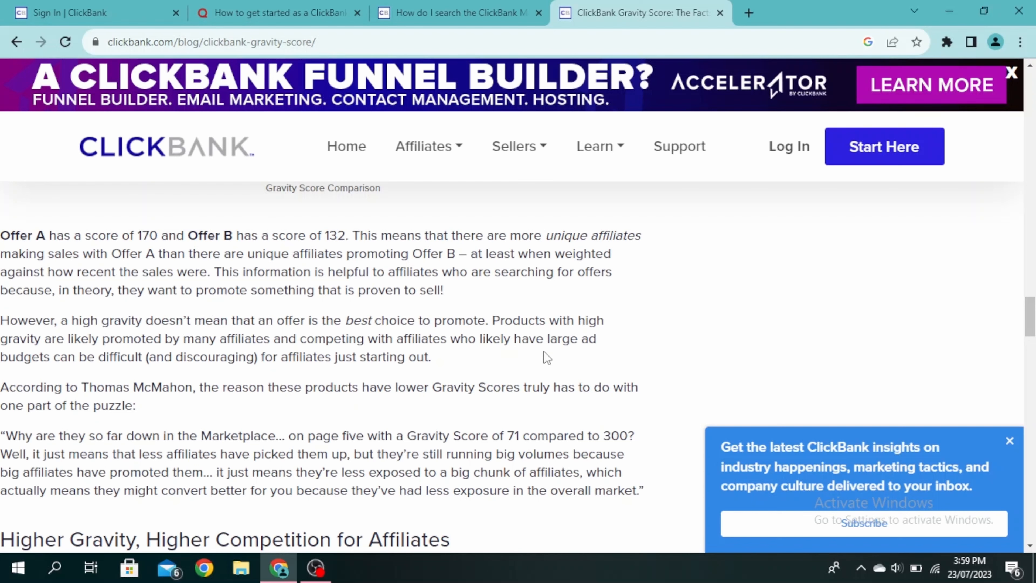